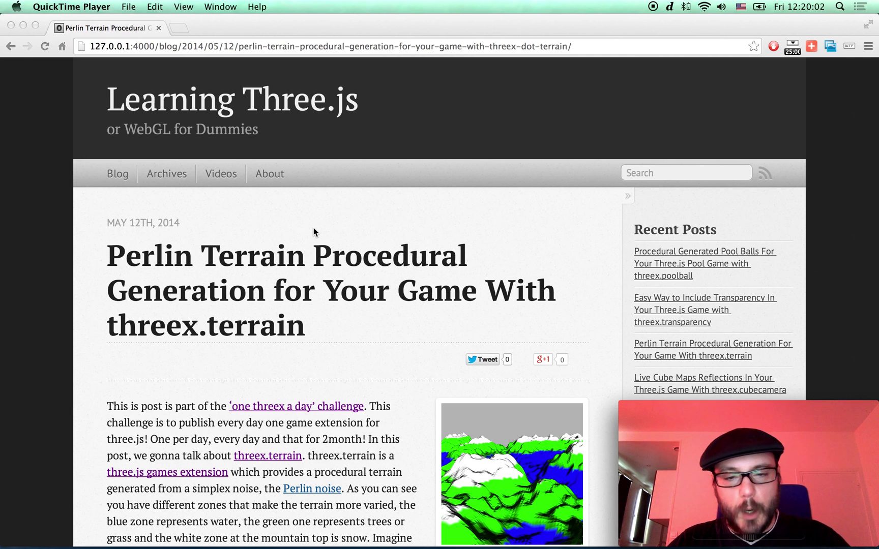
# Open the 'Try Threex.terrain Demo Now' link in a new tab and switch to that demo tab.
pyautogui.scroll(-3)
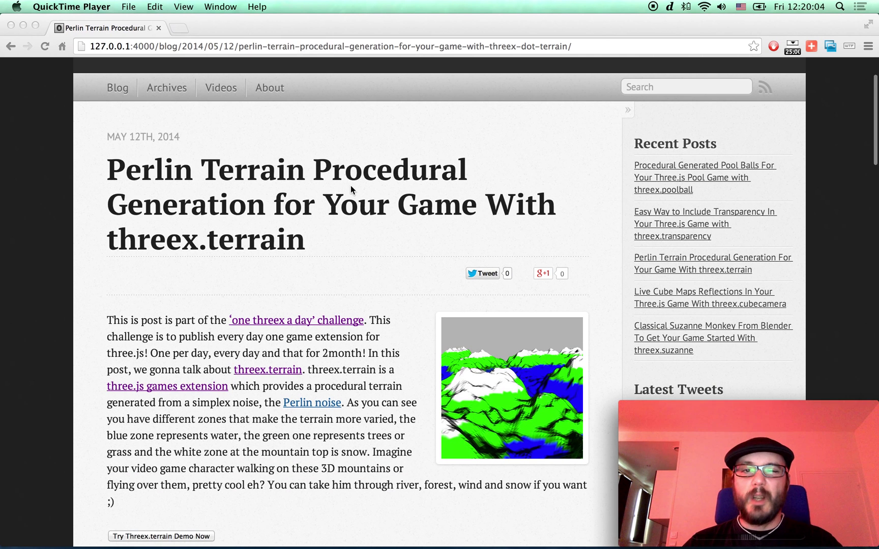
pyautogui.moveTo(395, 249)
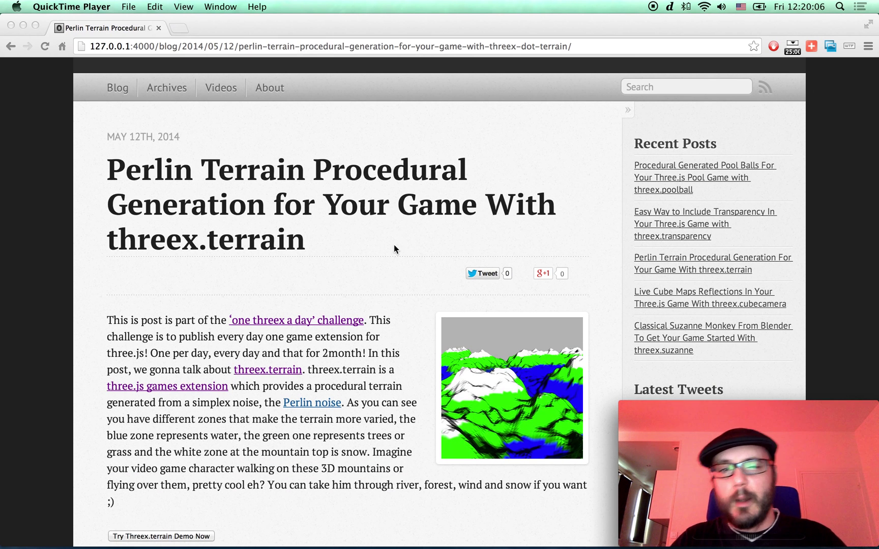
pyautogui.moveTo(463, 289)
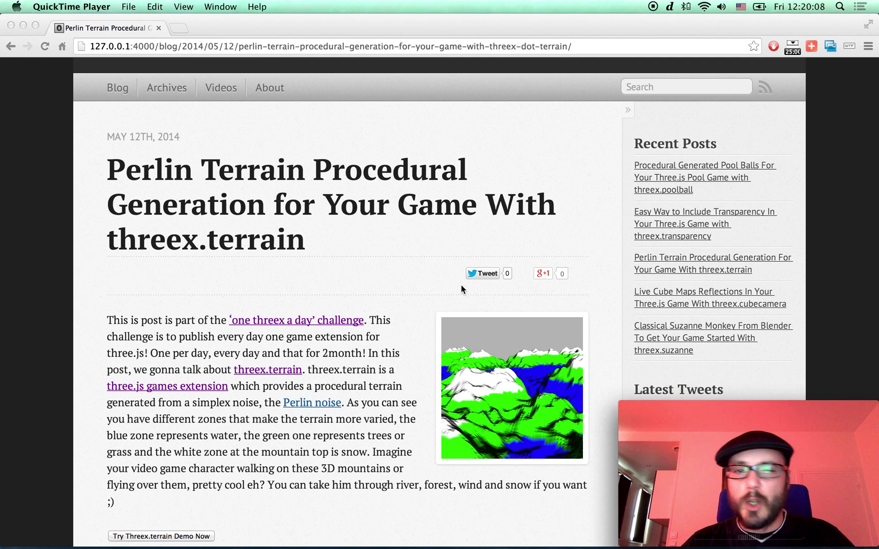
pyautogui.click(161, 536)
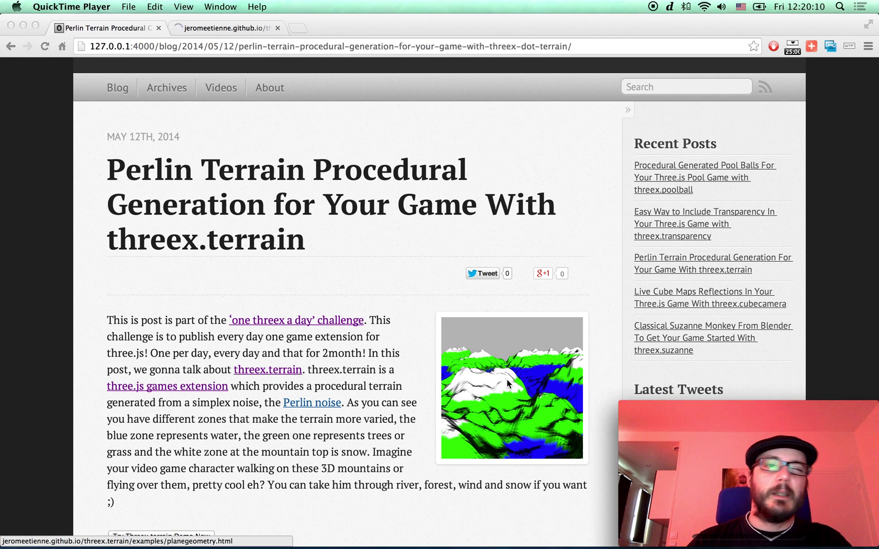
pyautogui.click(224, 27)
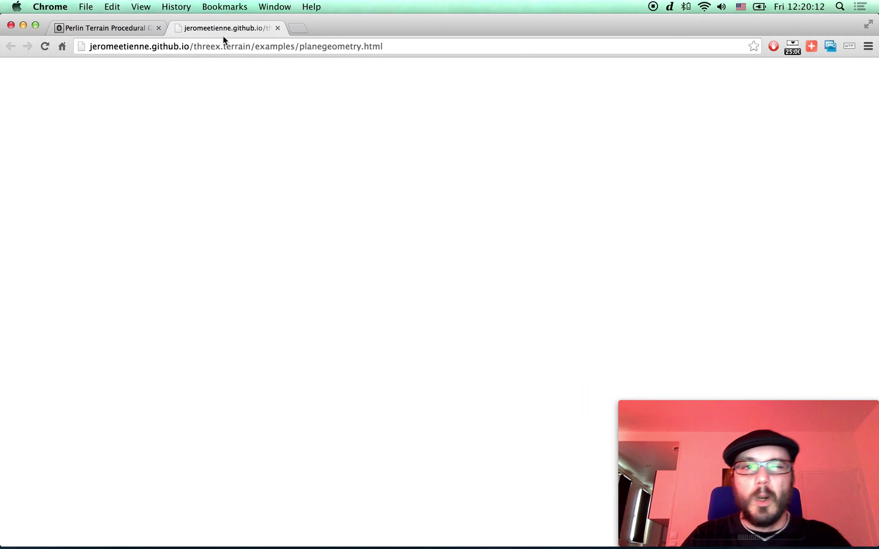